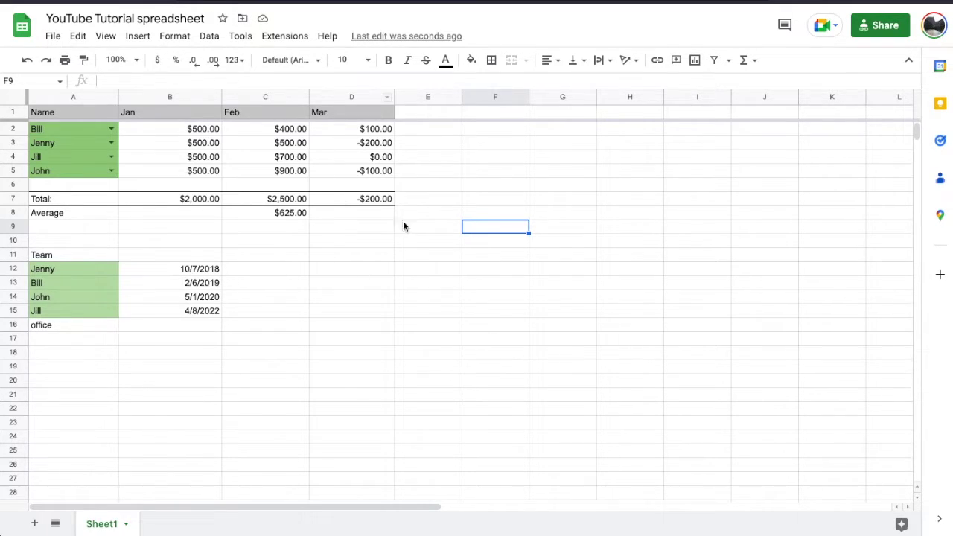
pyautogui.moveTo(361, 219)
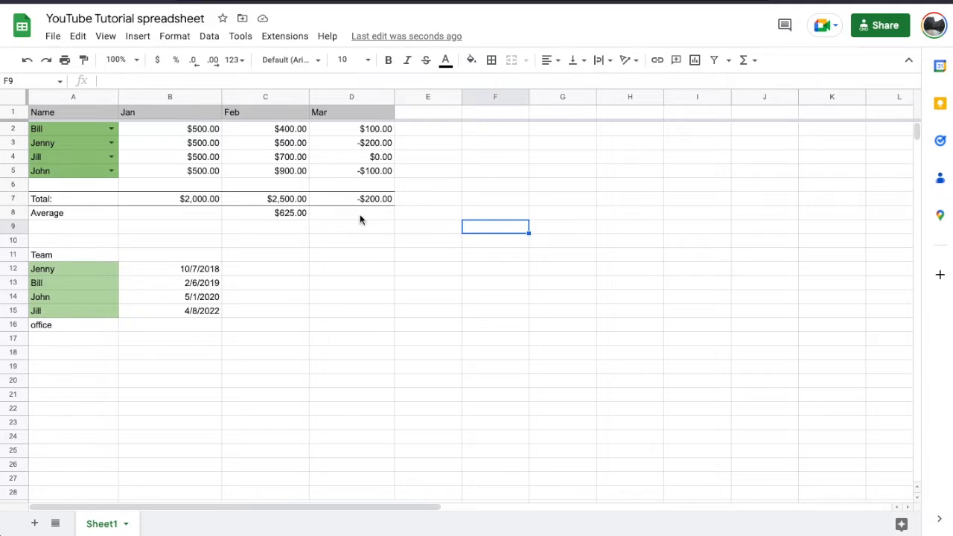
pyautogui.moveTo(407, 211)
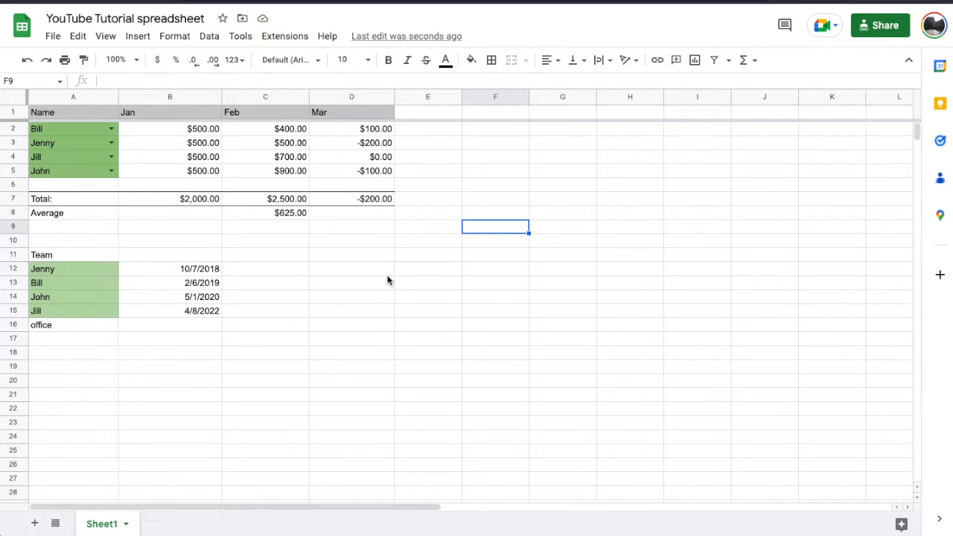
pyautogui.moveTo(346, 252)
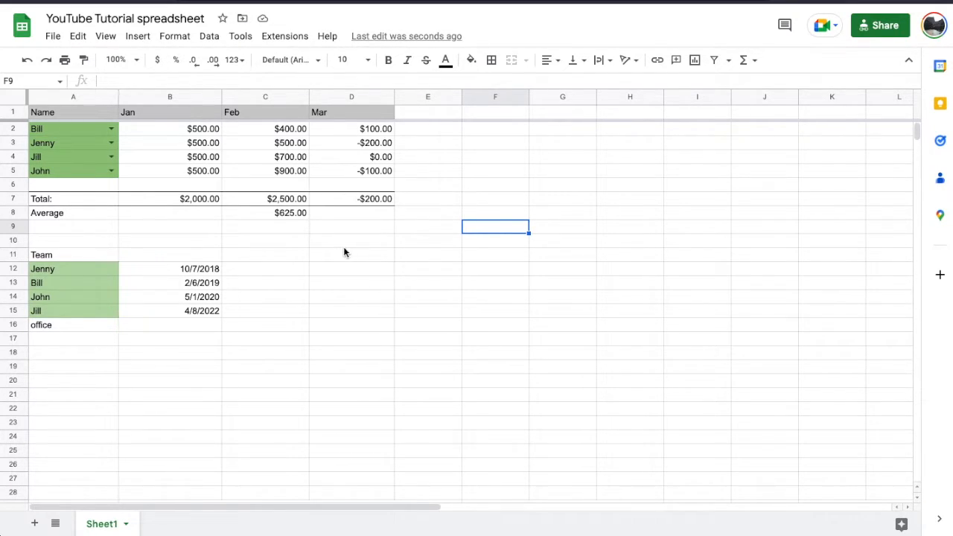
# Step: Select the monthly money block from B2 through D8
pyautogui.click(351, 240)
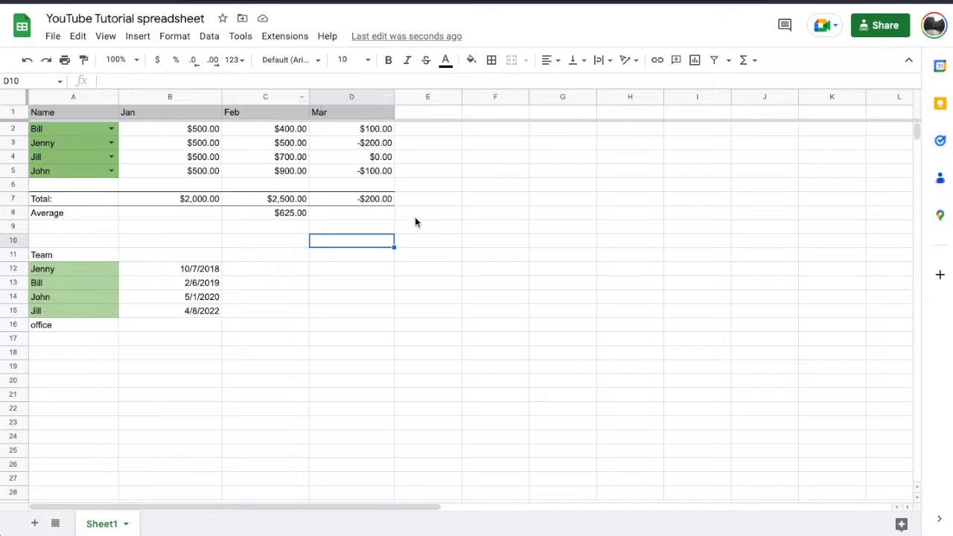
pyautogui.click(427, 213)
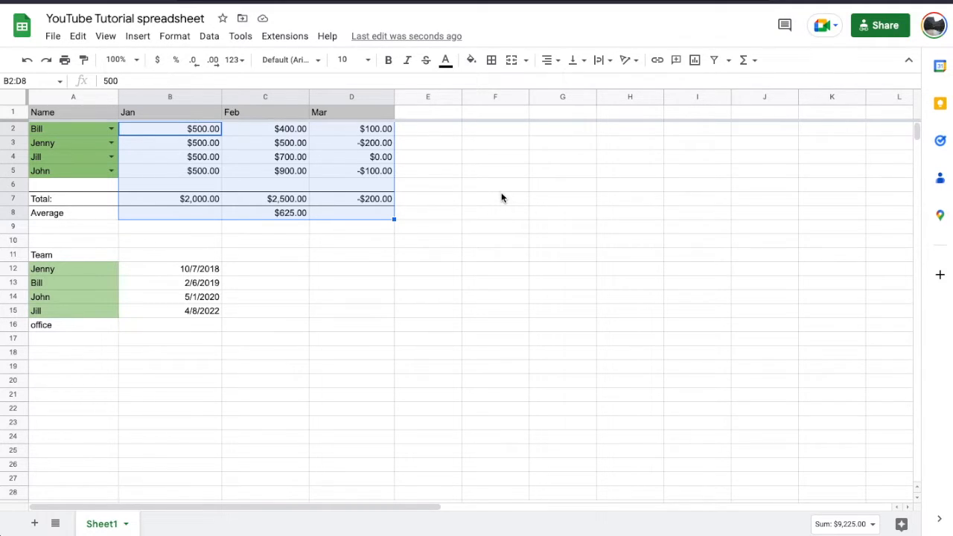
pyautogui.moveTo(376, 138)
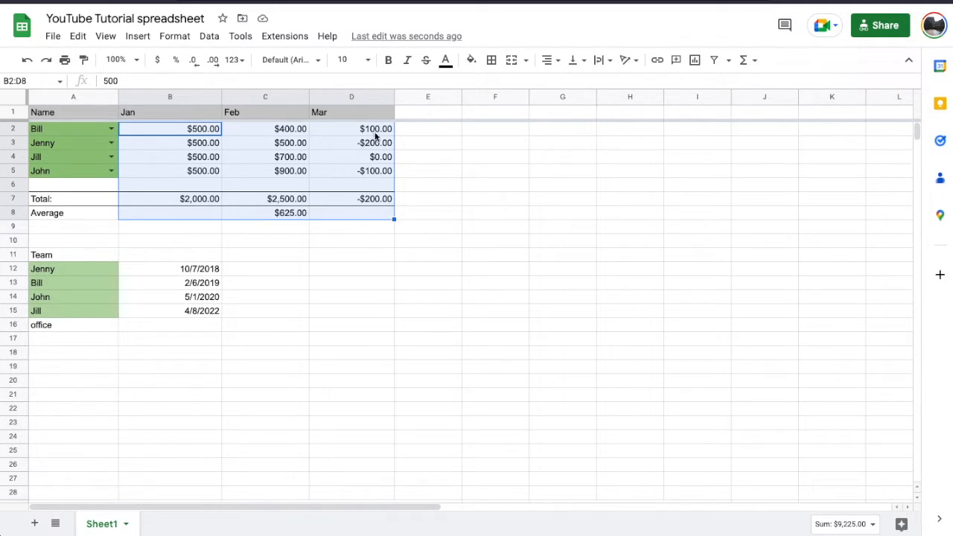
# Step: Open the Format menu's Number submenu to reveal the number format choices
pyautogui.click(174, 36)
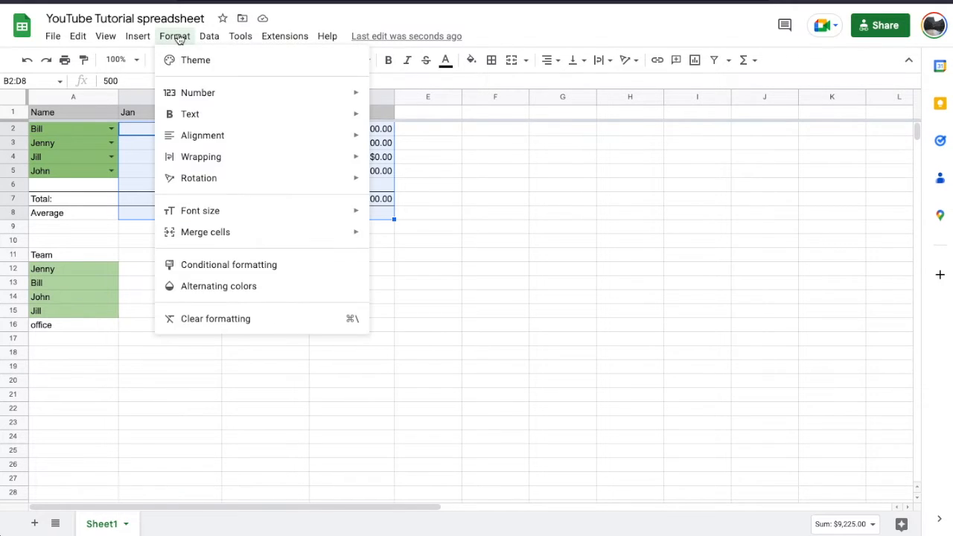
pyautogui.moveTo(198, 93)
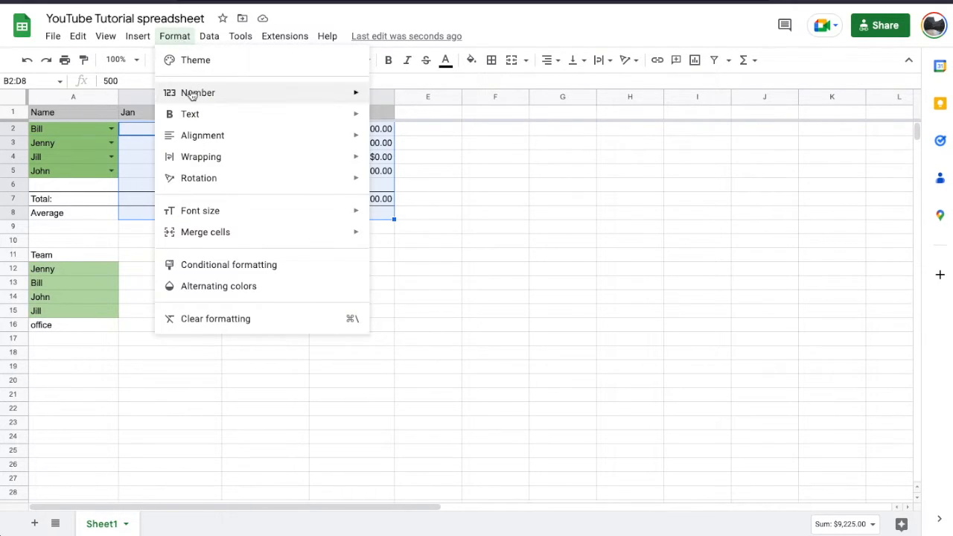
pyautogui.click(197, 92)
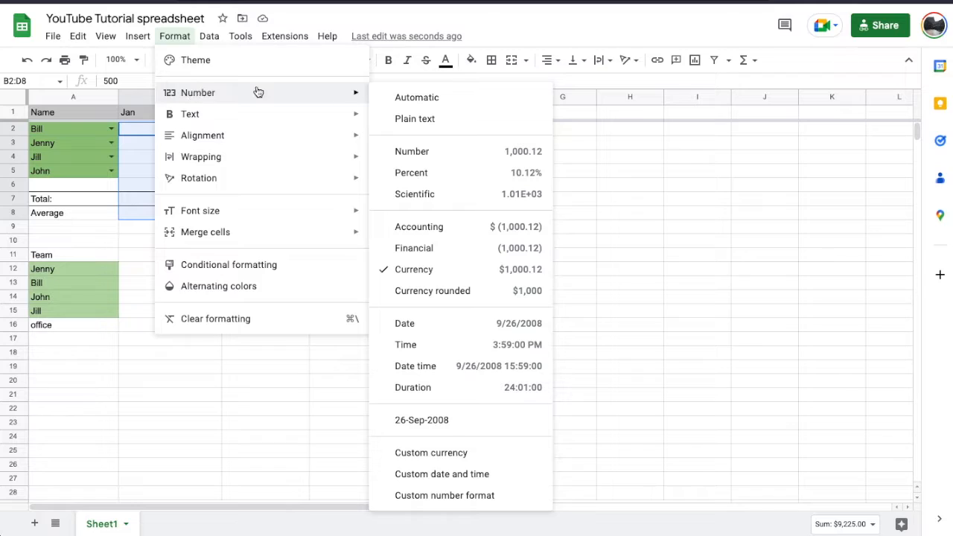
pyautogui.moveTo(497, 269)
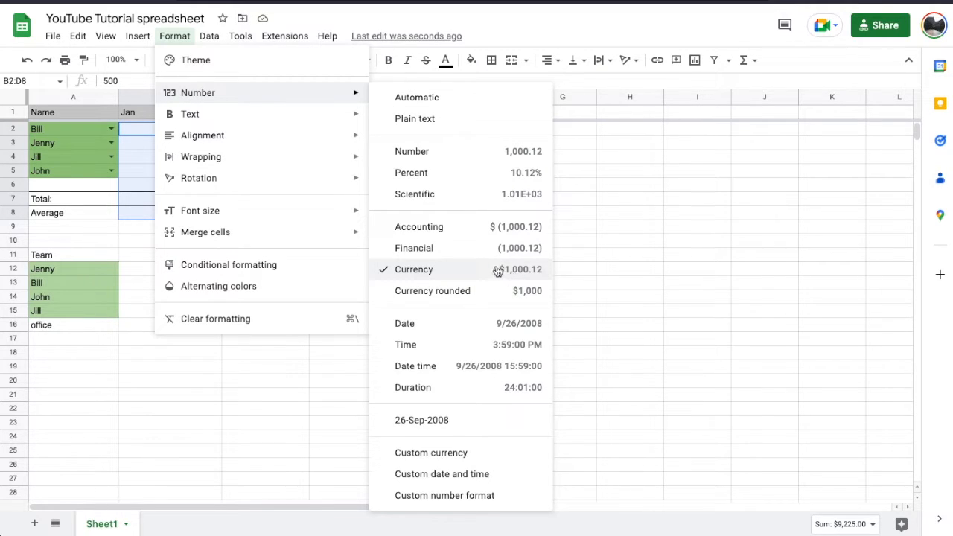
pyautogui.moveTo(462, 232)
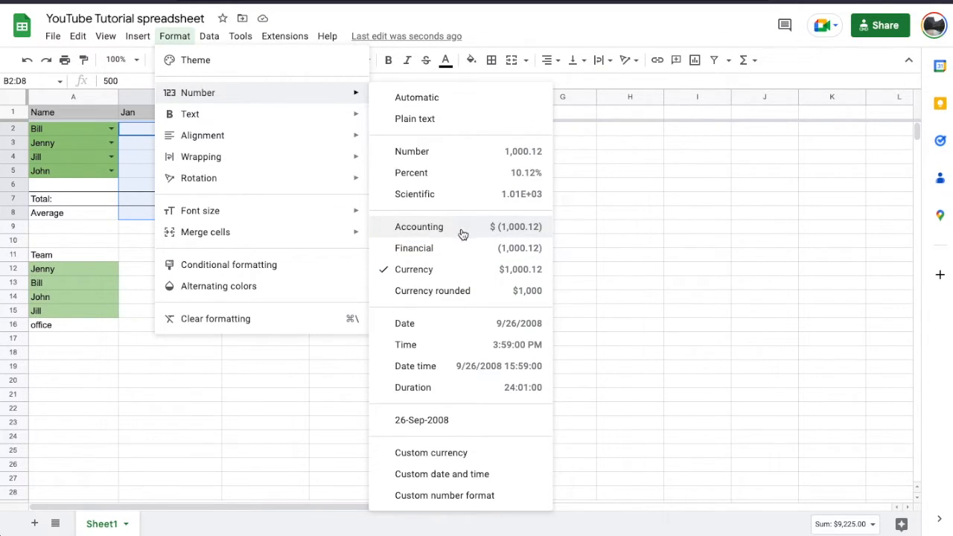
pyautogui.moveTo(474, 267)
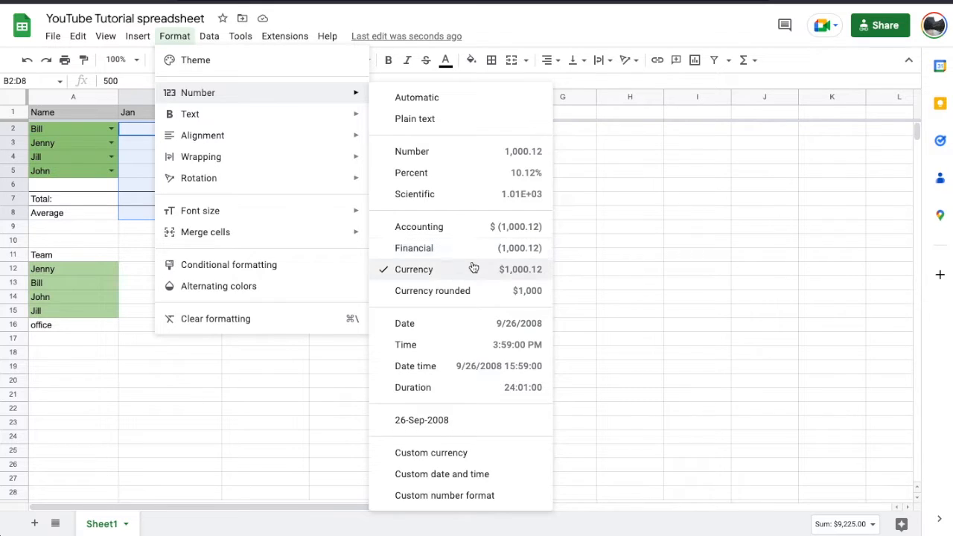
pyautogui.moveTo(474, 226)
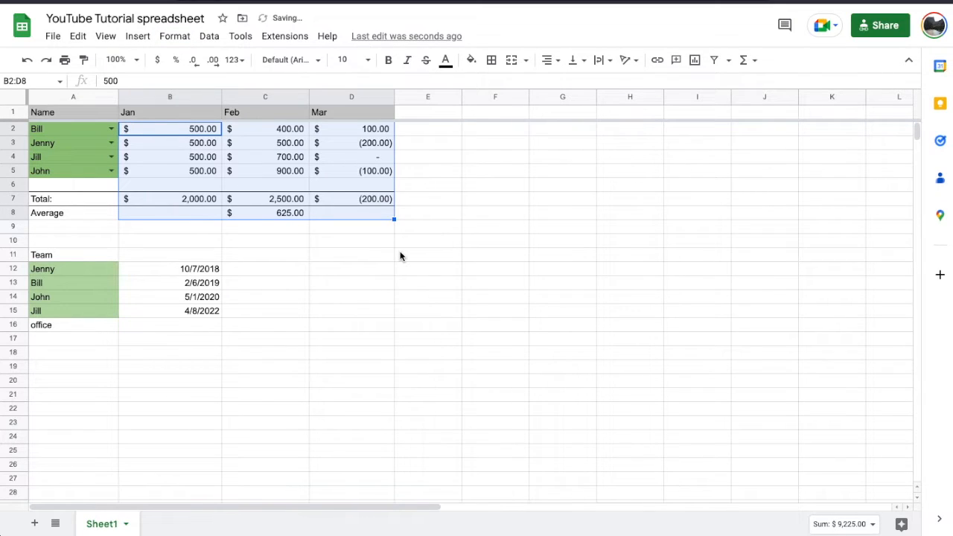
pyautogui.click(427, 255)
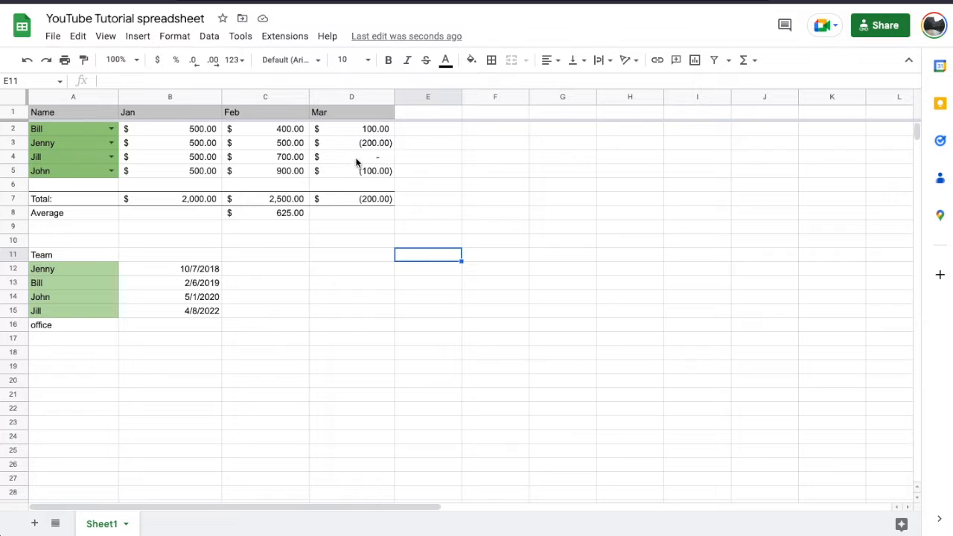
pyautogui.moveTo(344, 192)
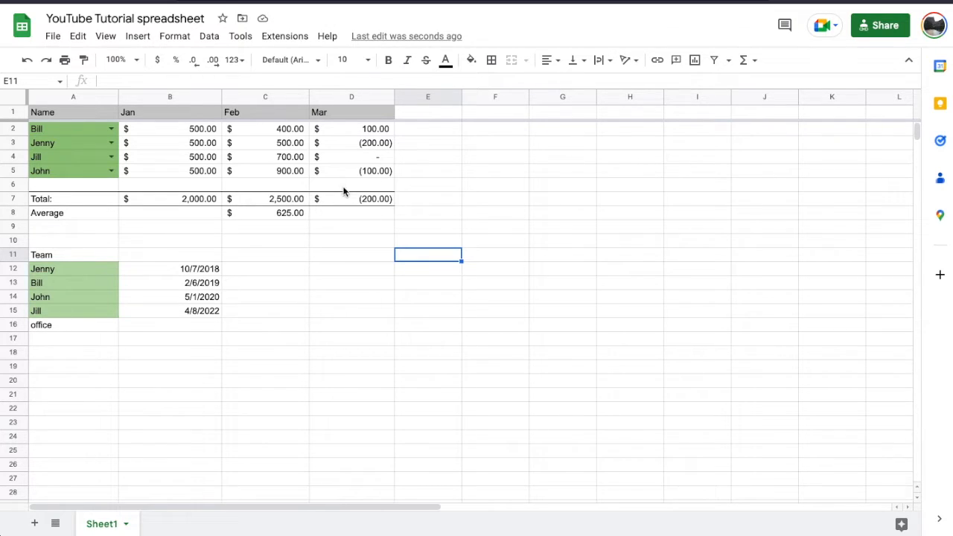
pyautogui.moveTo(374, 205)
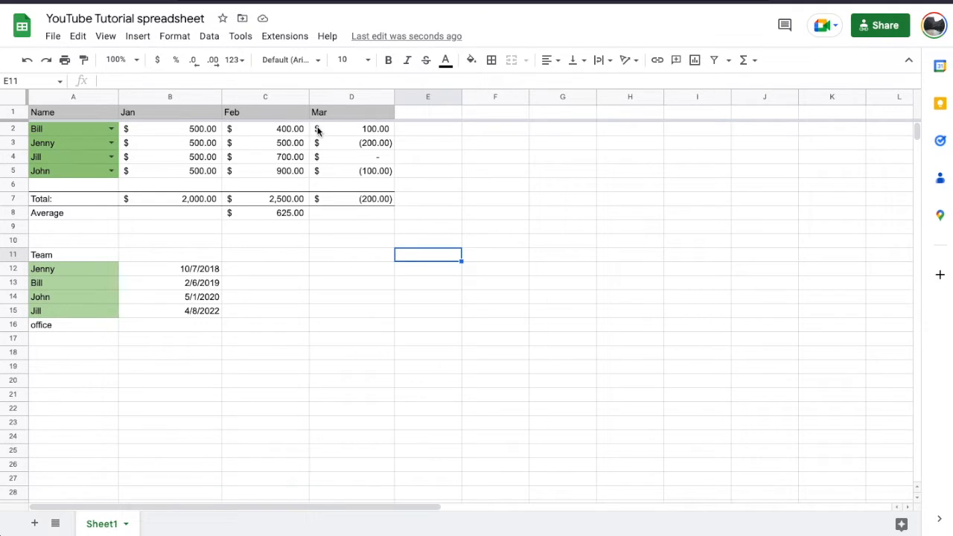
pyautogui.moveTo(326, 235)
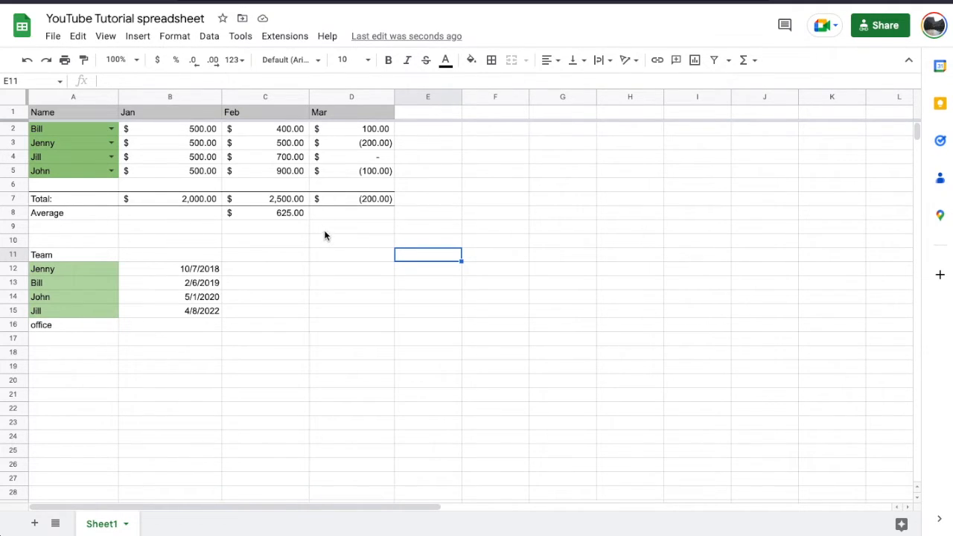
pyautogui.moveTo(480, 224)
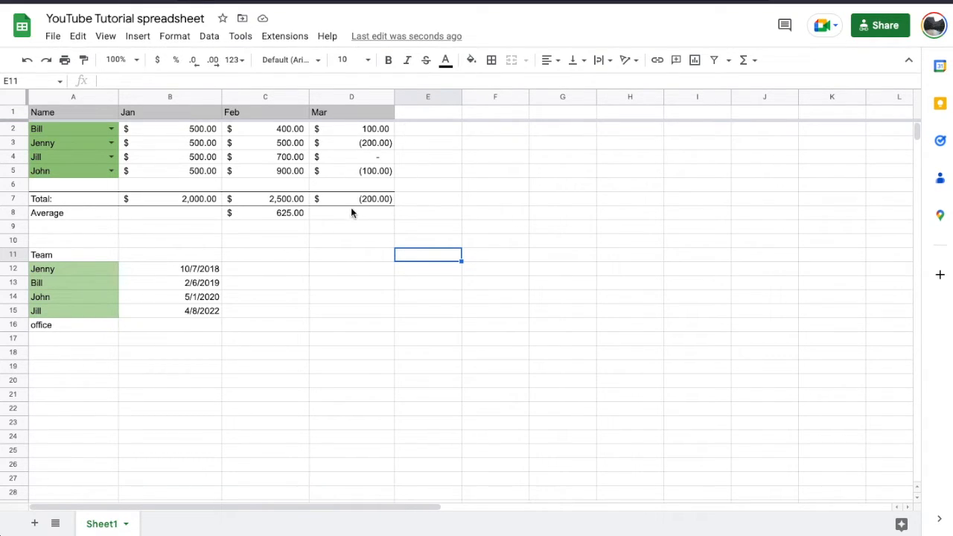
pyautogui.moveTo(399, 172)
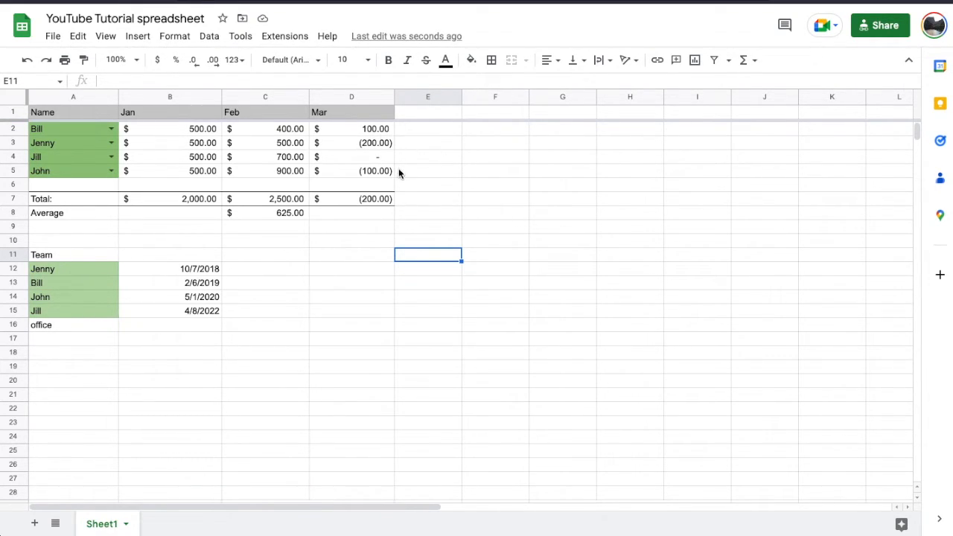
pyautogui.moveTo(560, 234)
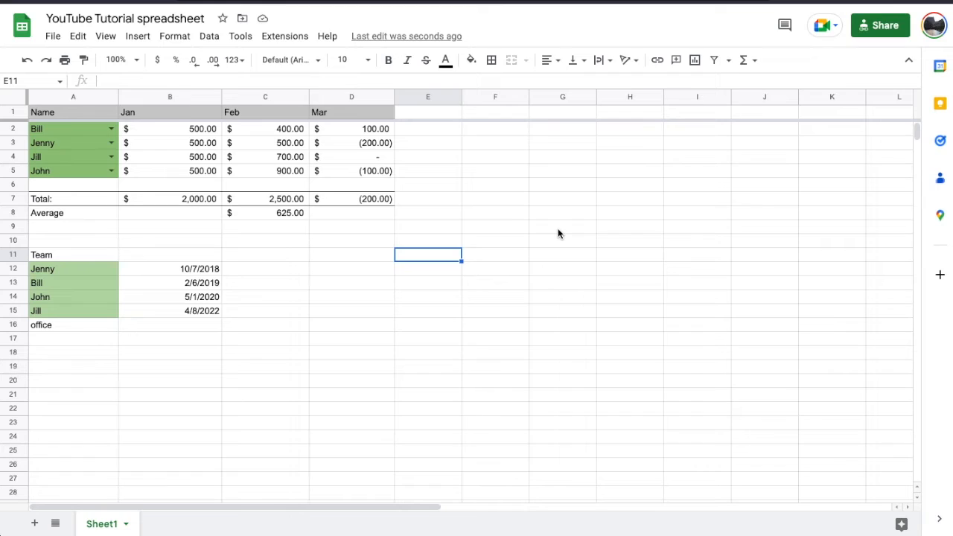
pyautogui.moveTo(508, 330)
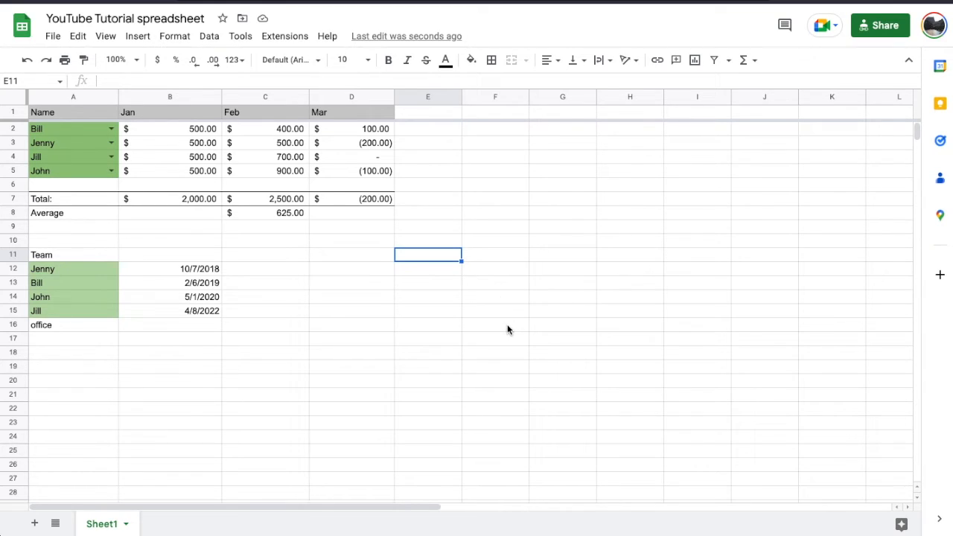
pyautogui.moveTo(520, 336)
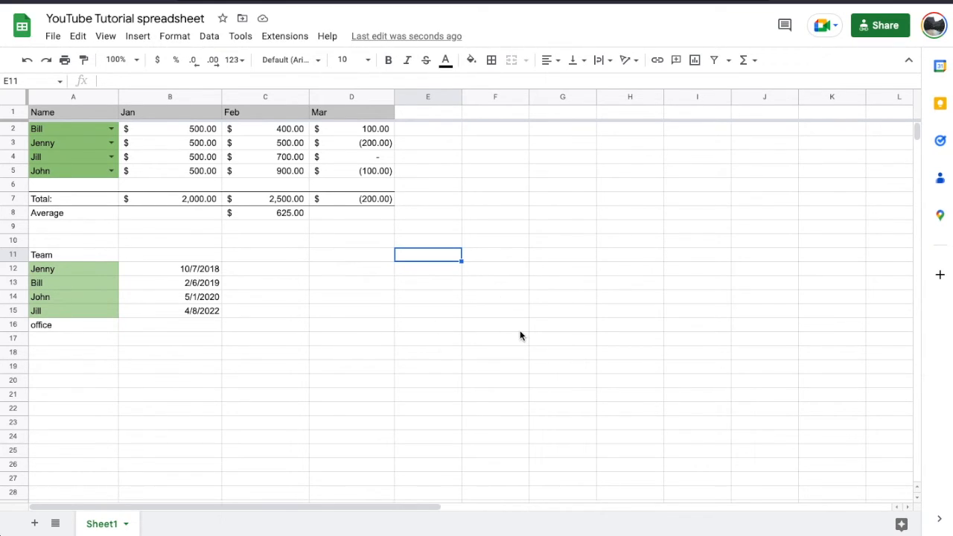
pyautogui.moveTo(532, 322)
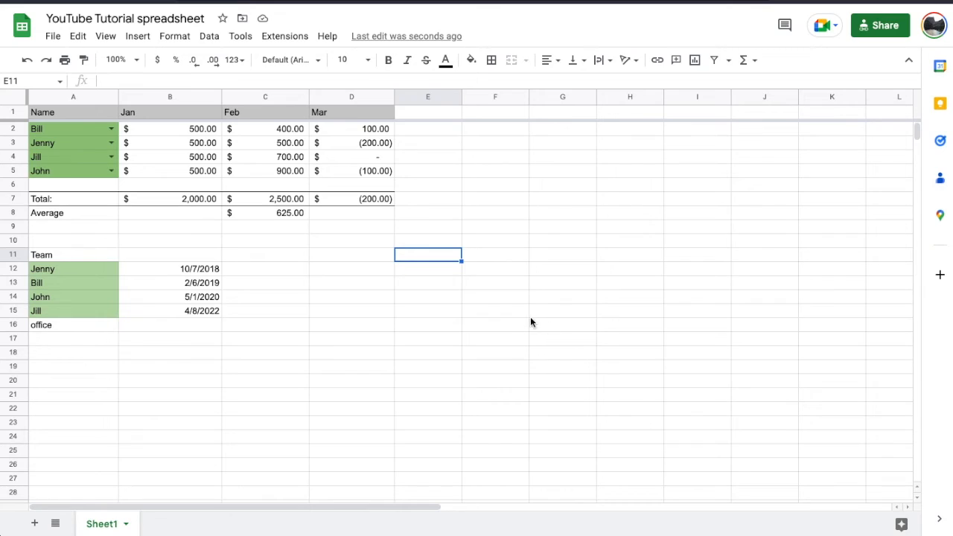
pyautogui.moveTo(598, 327)
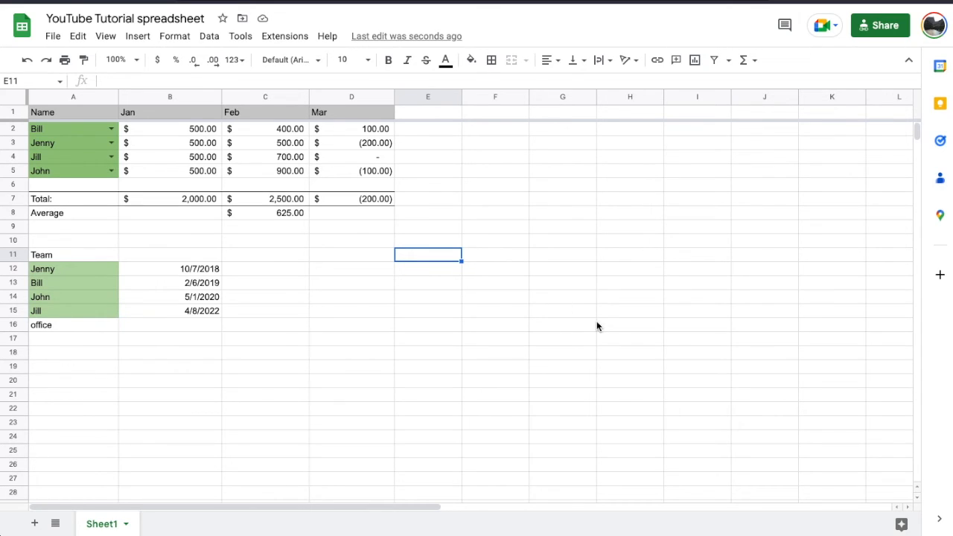
pyautogui.moveTo(649, 298)
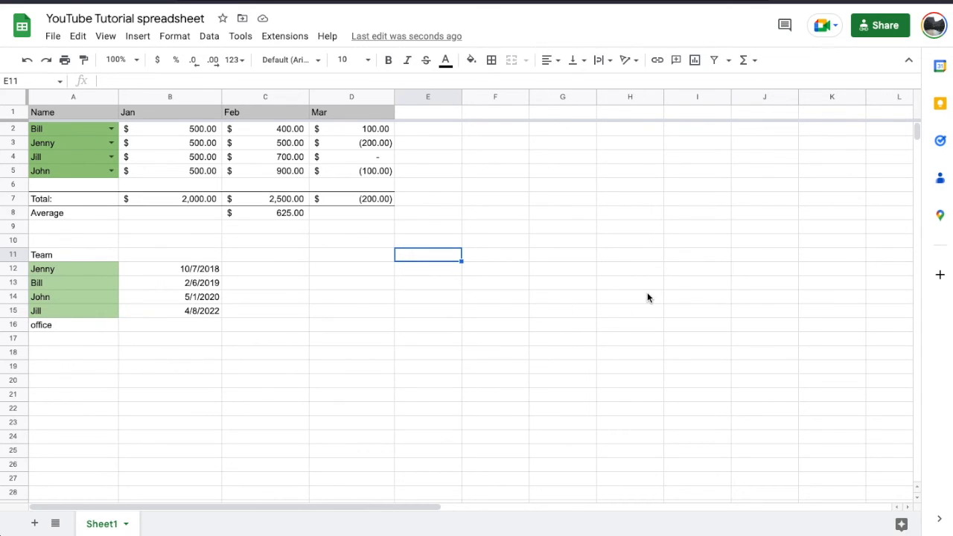